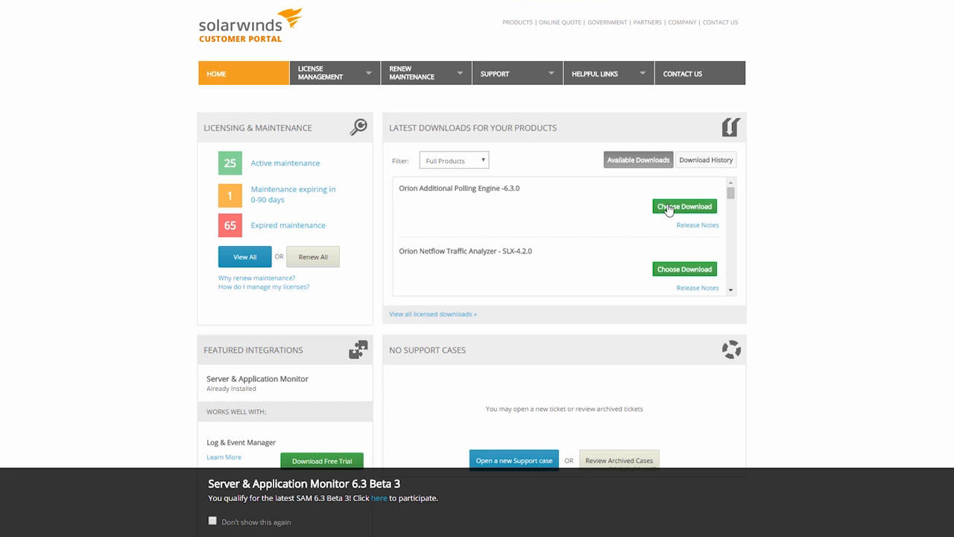
Bring up the My Downloads list for Orion Additional Polling Engine and review it
{"action": "left_click", "coordinate": [320, 71]}
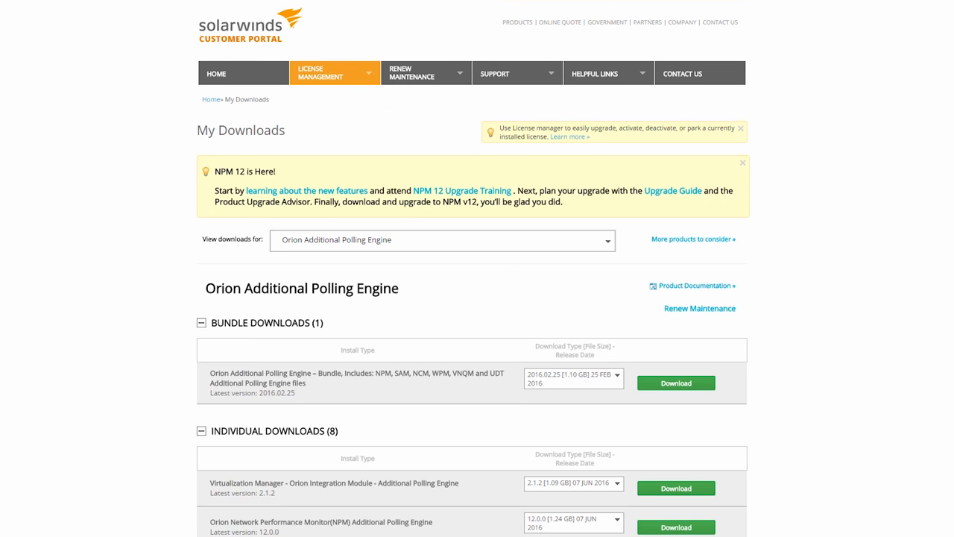
{"action": "scroll", "scroll_direction": "down", "scroll_amount": 3}
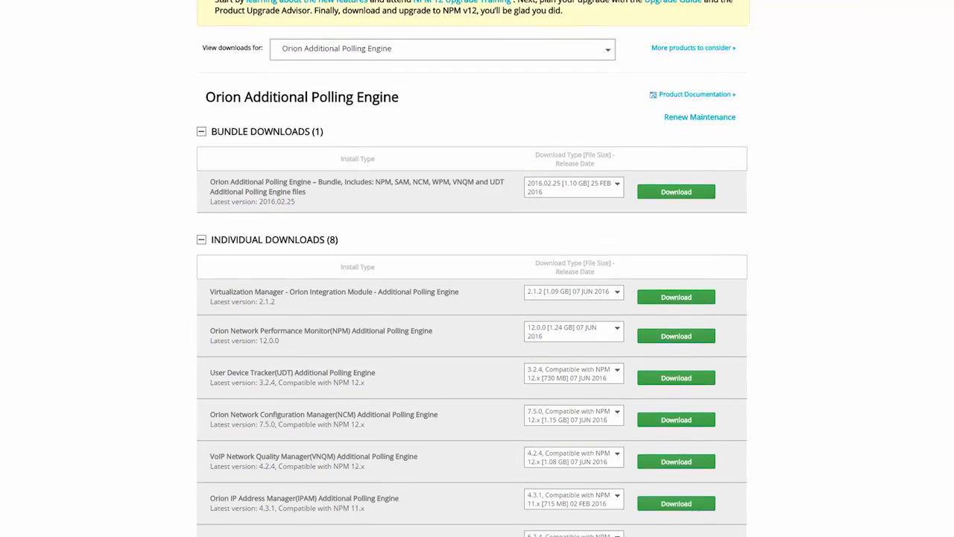
{"action": "scroll", "scroll_direction": "down", "scroll_amount": 3}
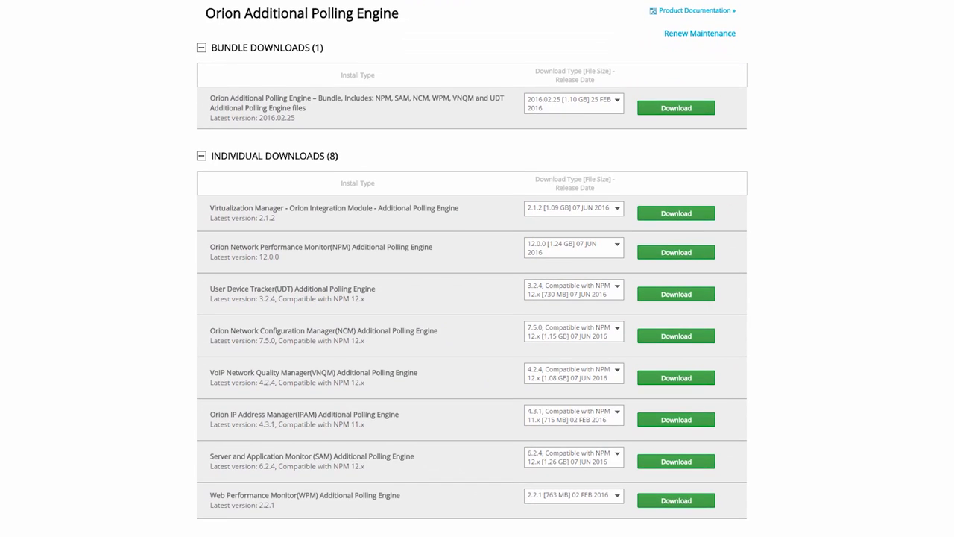
{"action": "mouse_move", "coordinate": [540, 153]}
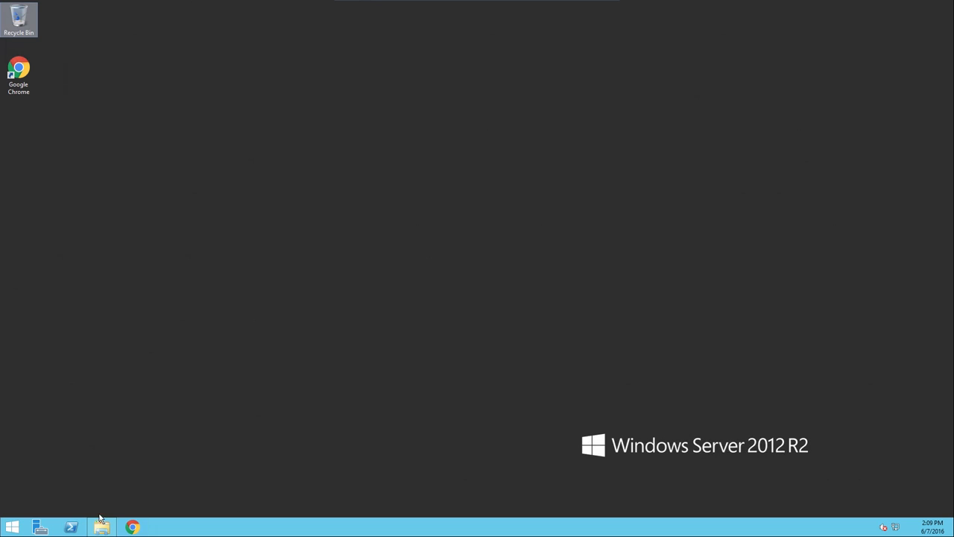
Launch the SolarWinds-NPM-v12.0-Poller installer from the downloaded poller folder
{"action": "left_click", "coordinate": [101, 528]}
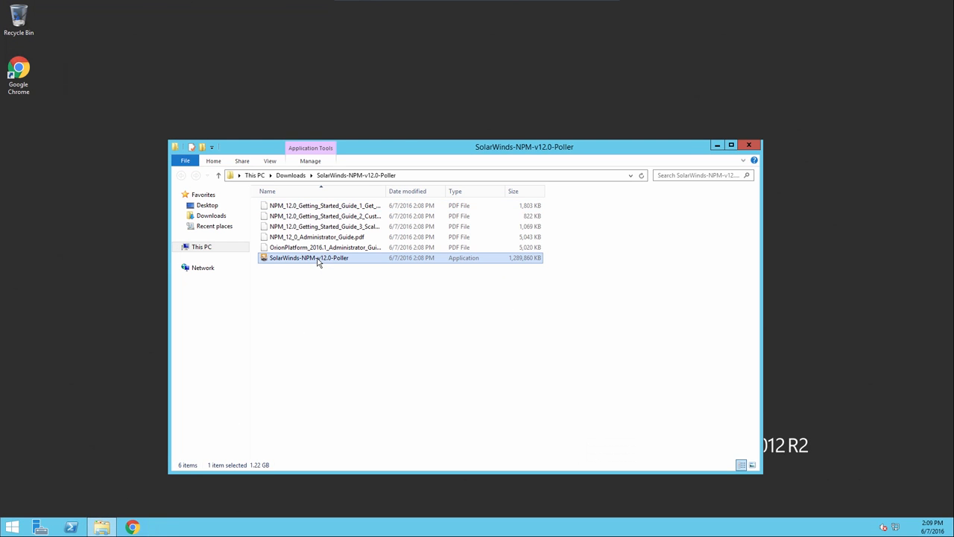
{"action": "double_click", "coordinate": [309, 256]}
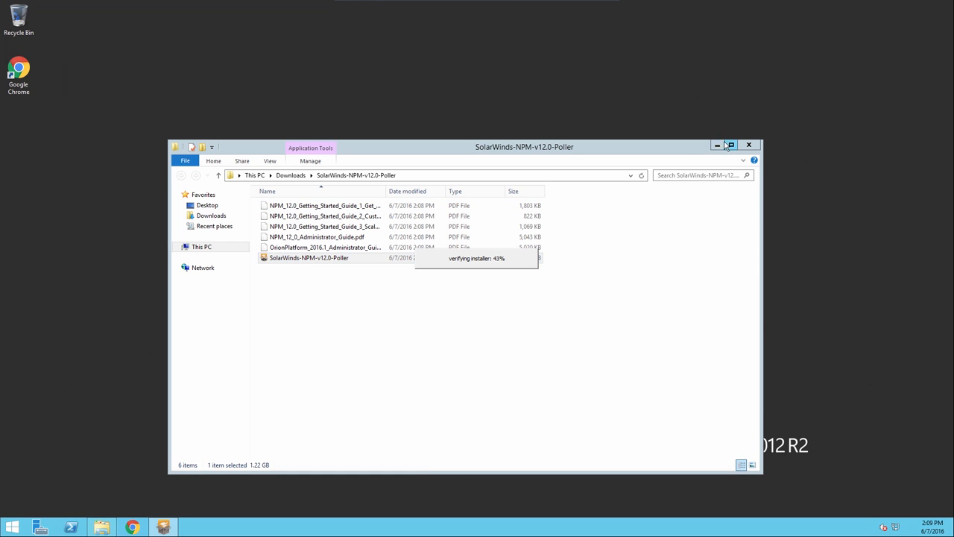
{"action": "left_click", "coordinate": [717, 144]}
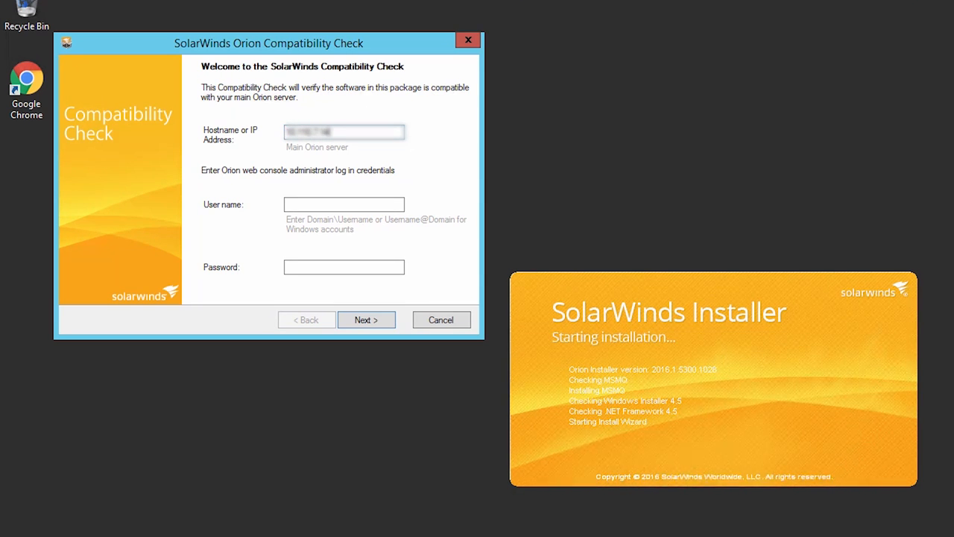
Pass the compatibility check and install the NPM Additional Poller in English through to Finish
{"action": "left_click", "coordinate": [366, 319]}
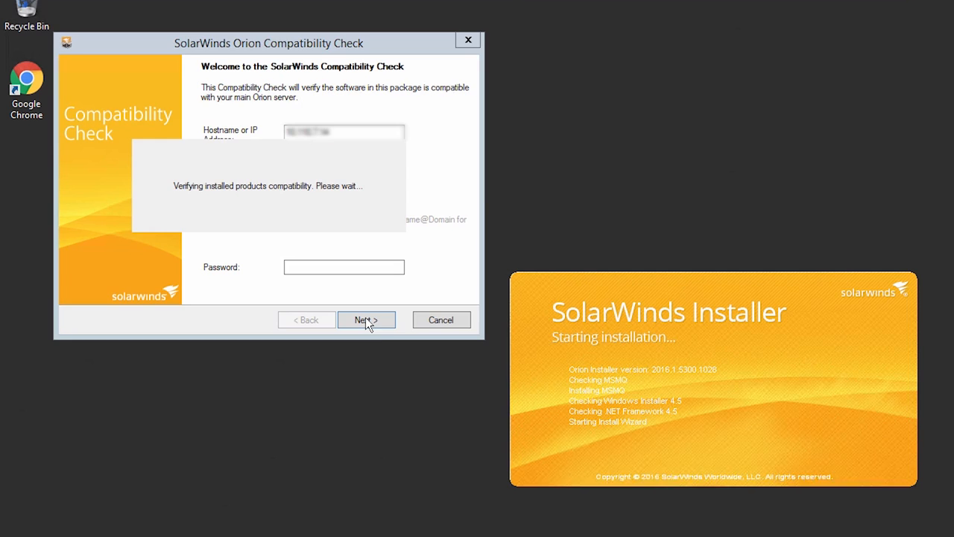
{"action": "left_click", "coordinate": [367, 320]}
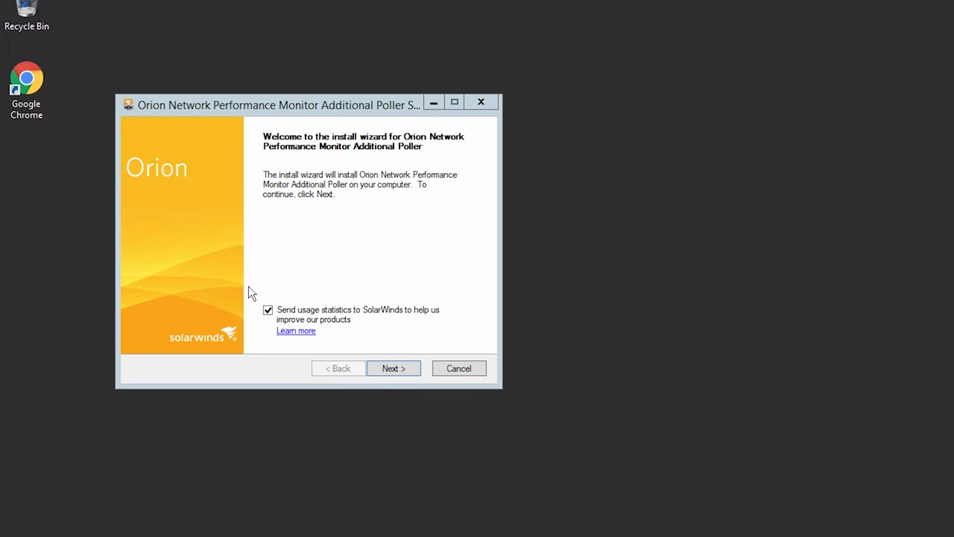
{"action": "left_click", "coordinate": [394, 368]}
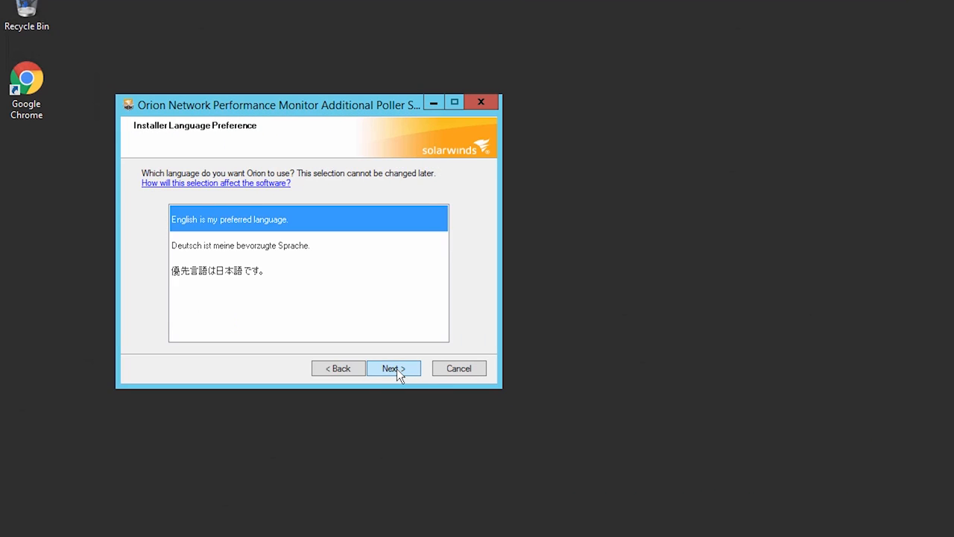
{"action": "left_click", "coordinate": [393, 368]}
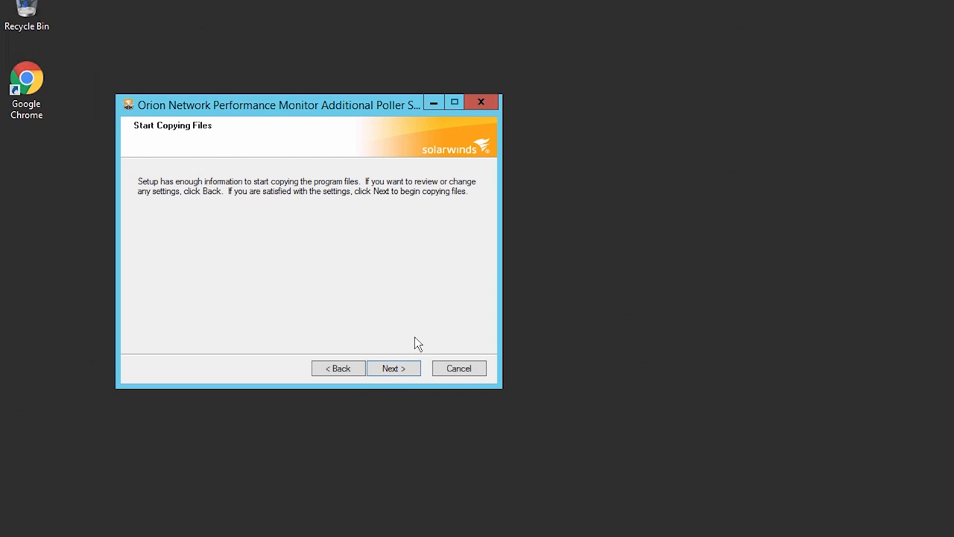
{"action": "left_click", "coordinate": [394, 367]}
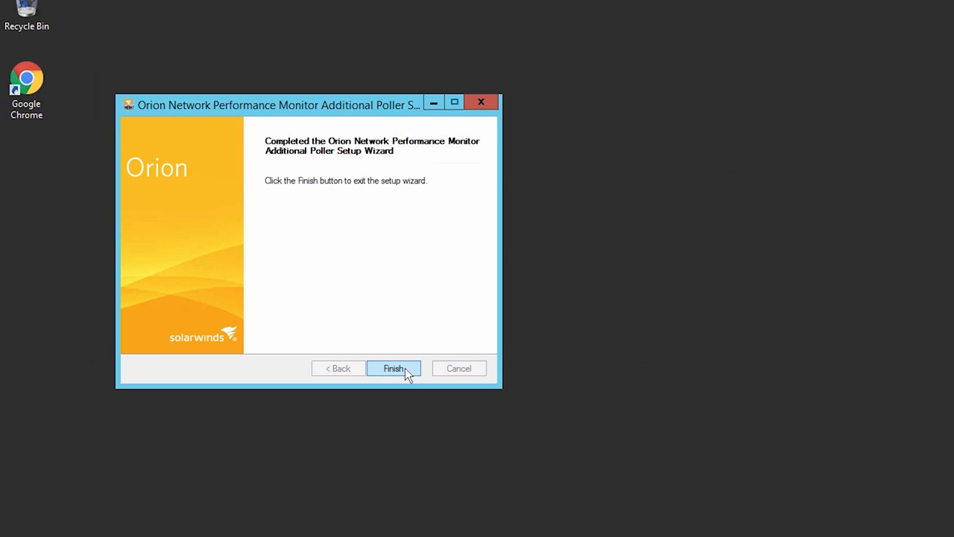
{"action": "left_click", "coordinate": [393, 368]}
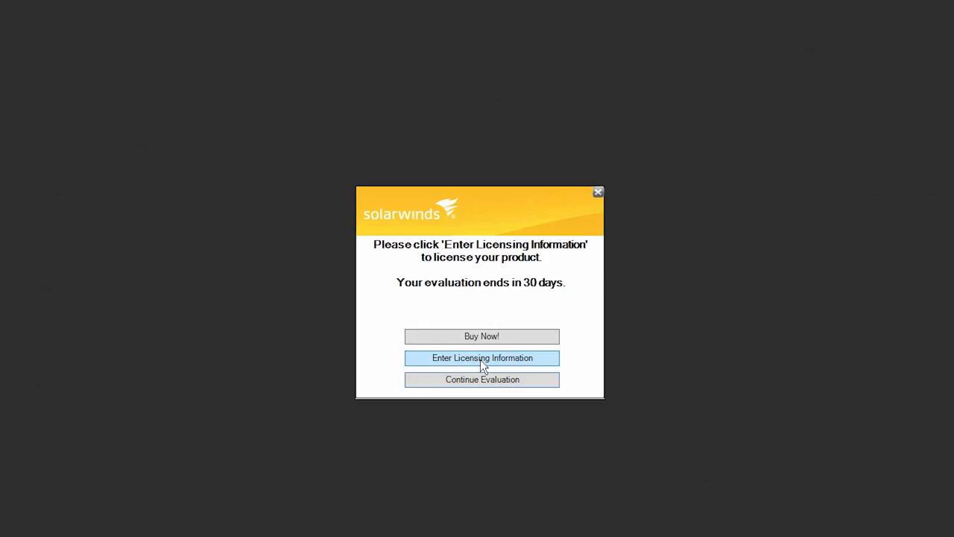
{"action": "left_click", "coordinate": [481, 358]}
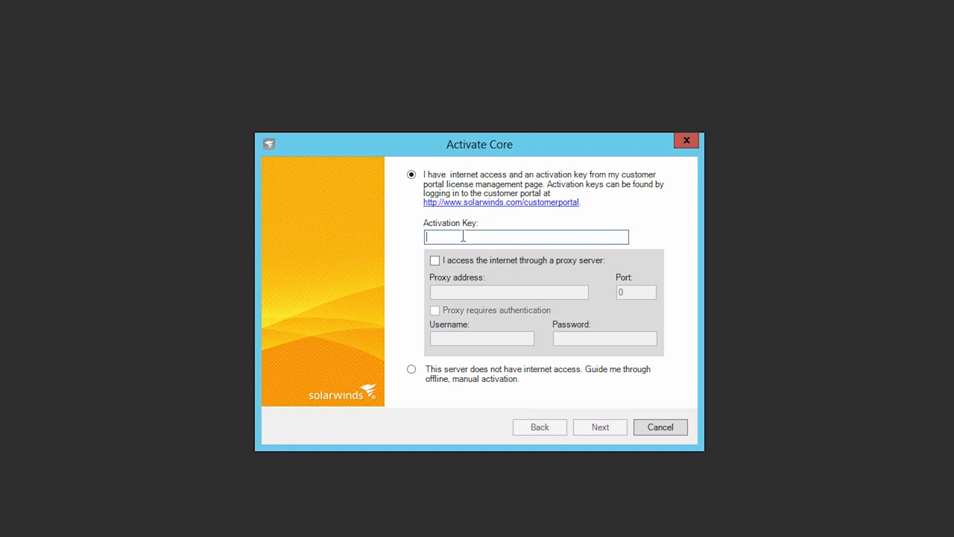
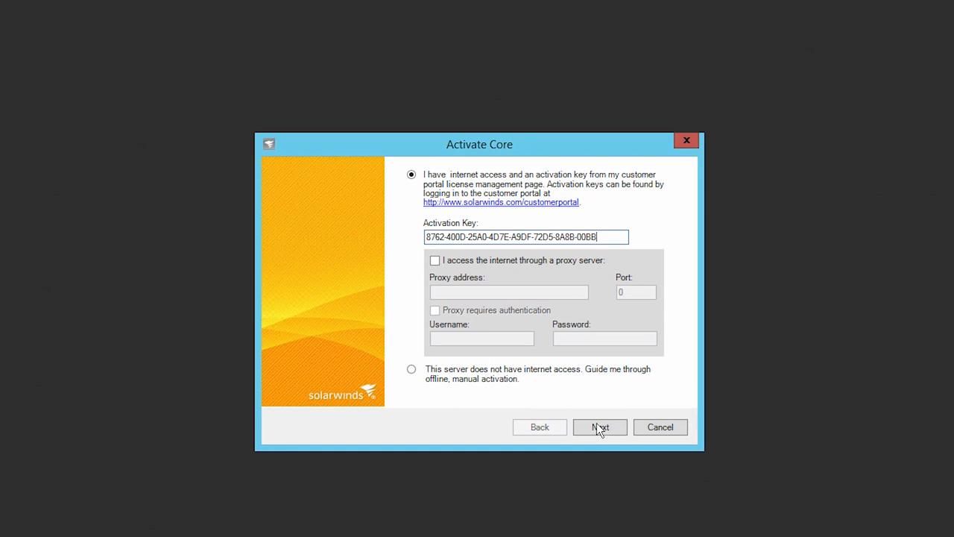
{"action": "left_click", "coordinate": [599, 426]}
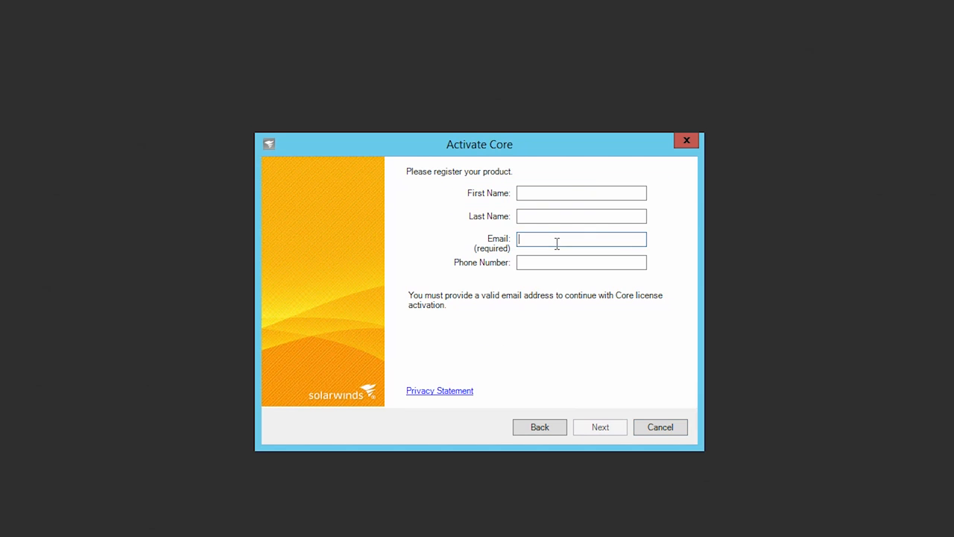
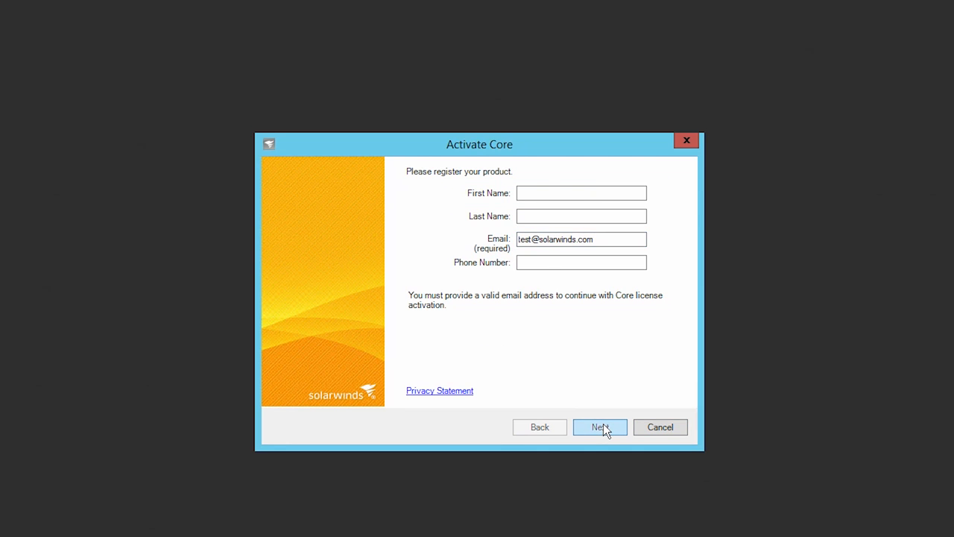
{"action": "left_click", "coordinate": [600, 427]}
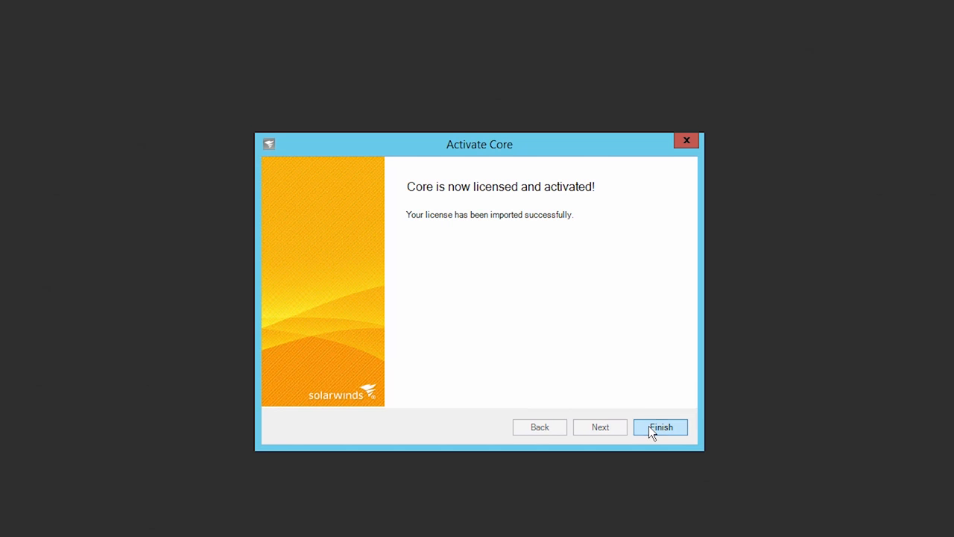
{"action": "left_click", "coordinate": [661, 426]}
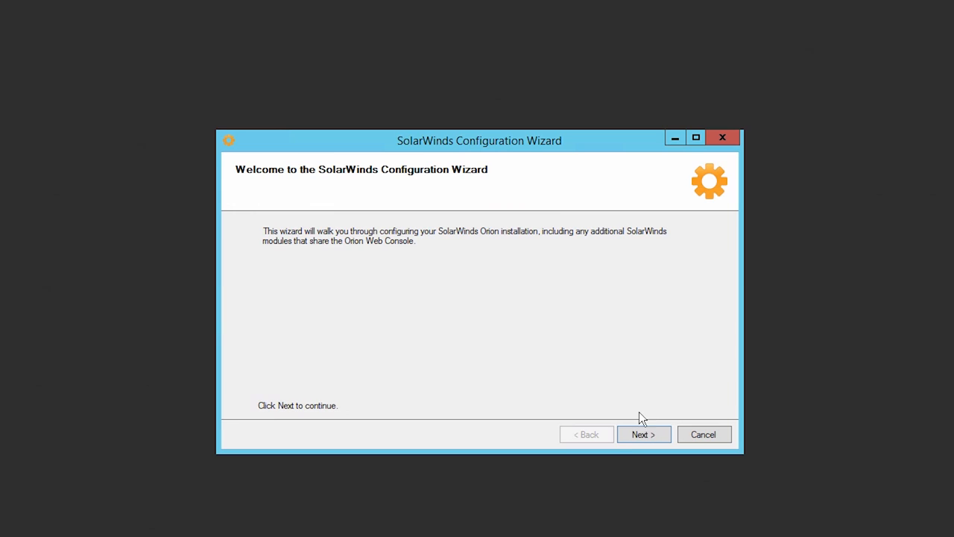
Attempt a new database named TestData and acknowledge the permission error
{"action": "left_click", "coordinate": [643, 434]}
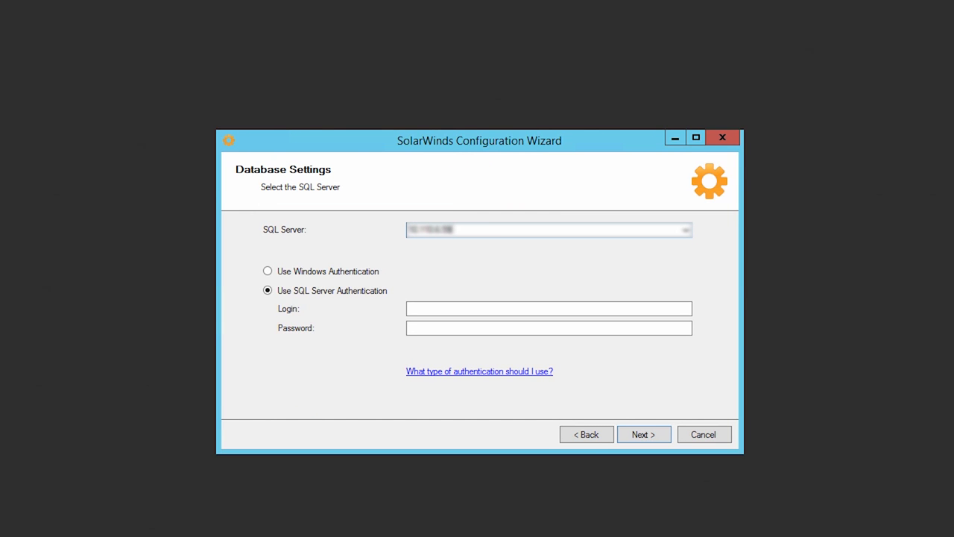
{"action": "type", "text": "TestDatabaseUser"}
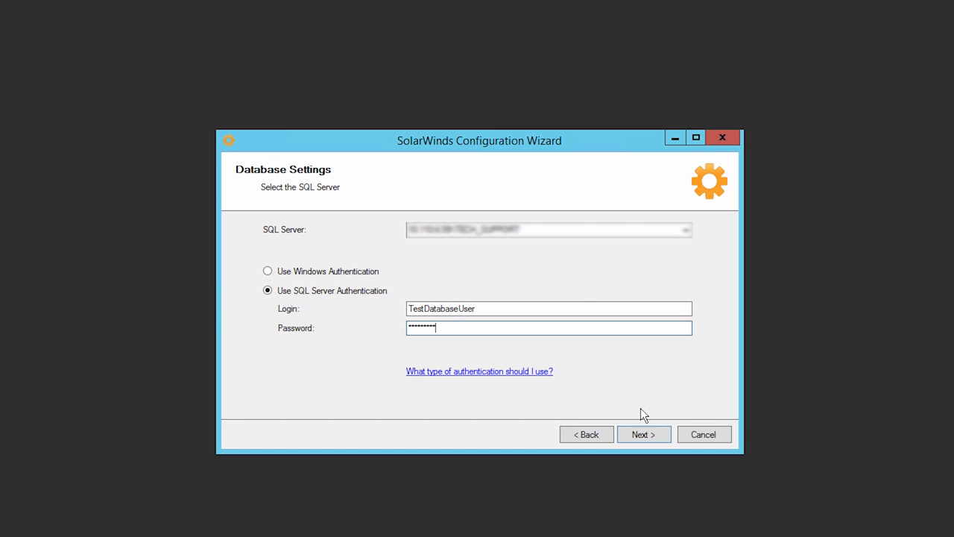
{"action": "left_click", "coordinate": [643, 434]}
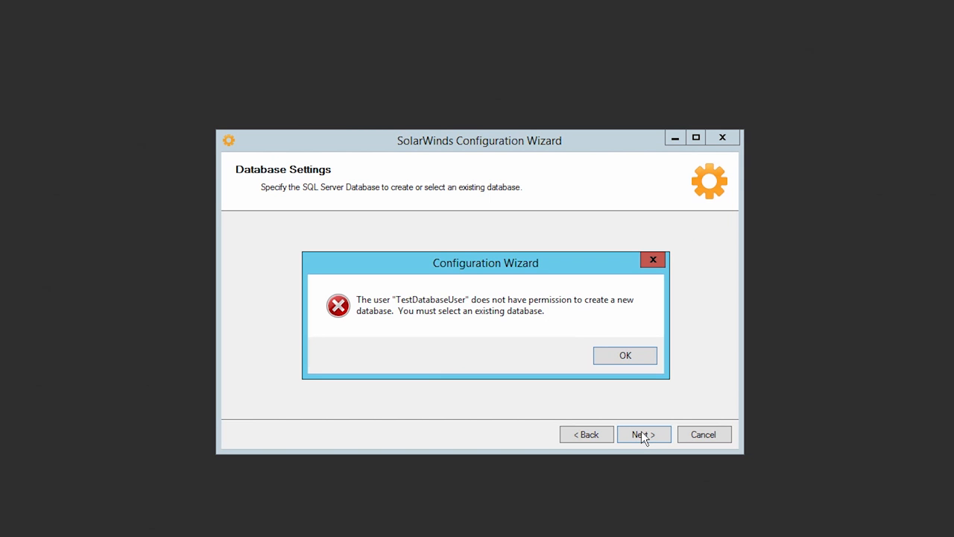
{"action": "left_click", "coordinate": [625, 355]}
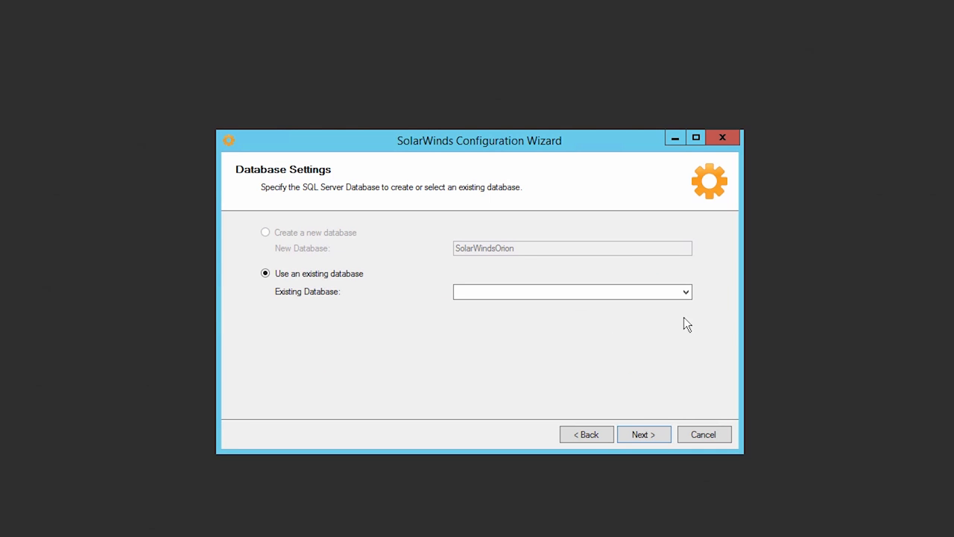
Use the existing Orion database instead and acknowledge the multiple polling engines warning
{"action": "left_click", "coordinate": [683, 290]}
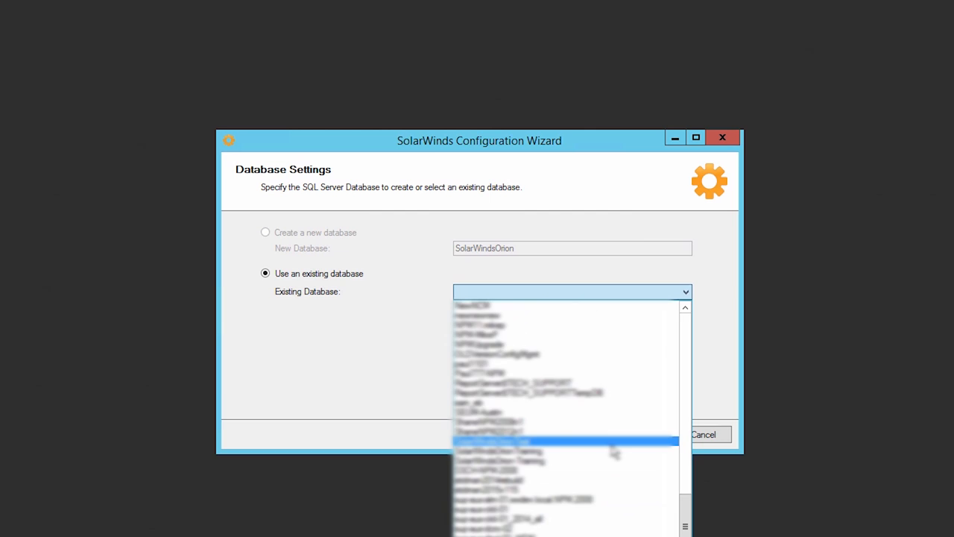
{"action": "left_click", "coordinate": [639, 434]}
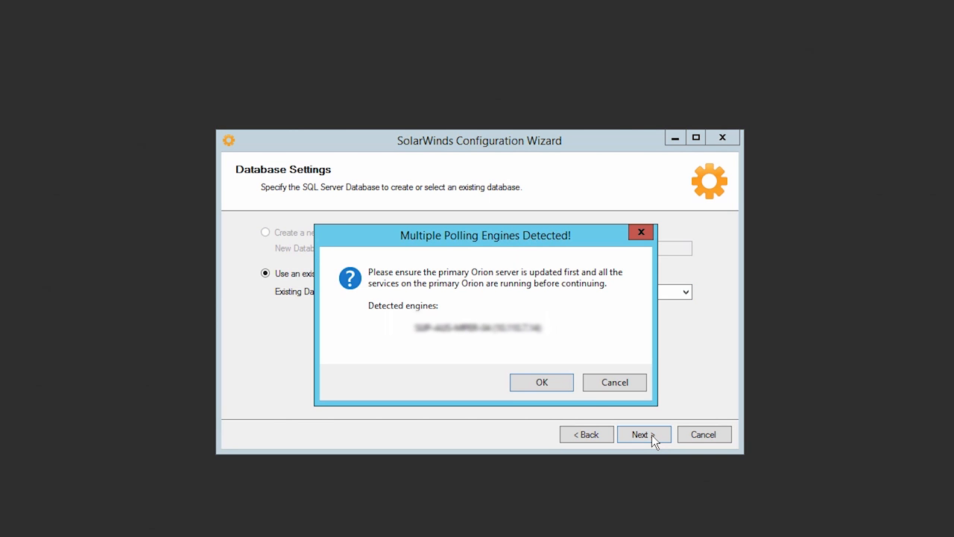
{"action": "left_click", "coordinate": [541, 382]}
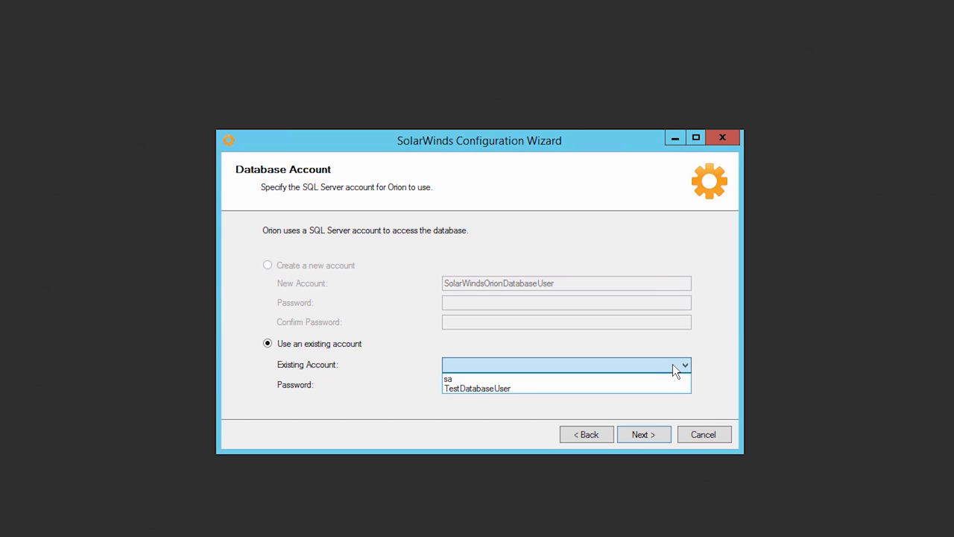
Finish the wizard with the TestDatabaseUser account, all services and the SNMP Trap Service disabled
{"action": "left_click", "coordinate": [477, 387]}
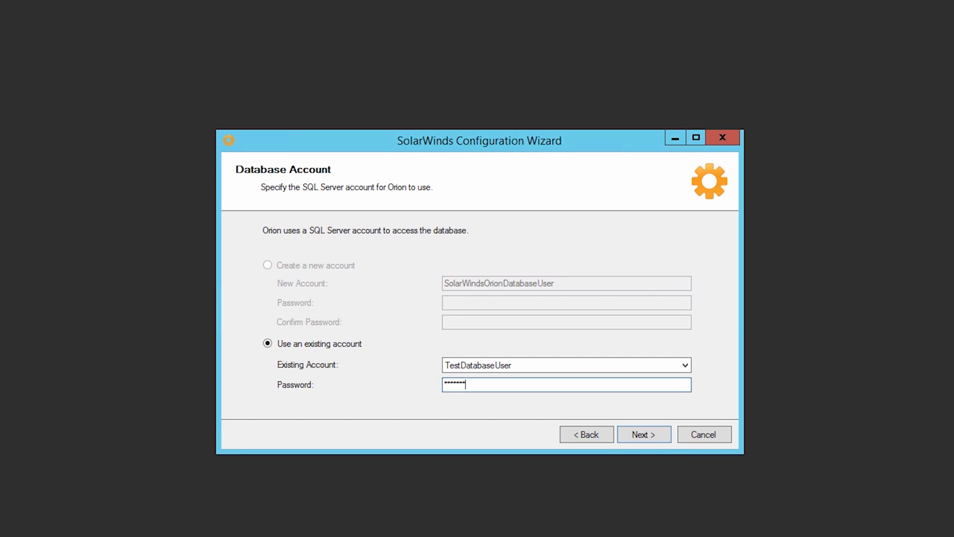
{"action": "left_click", "coordinate": [645, 434]}
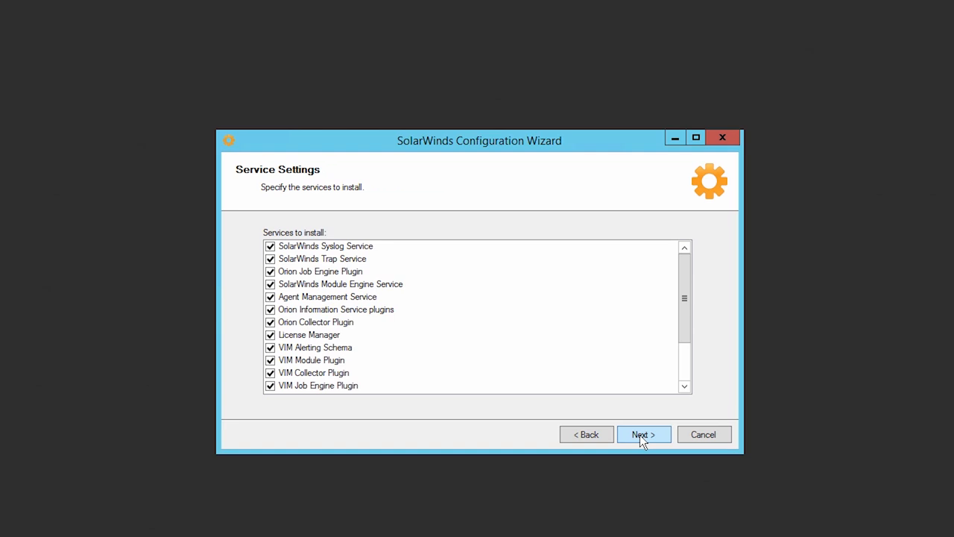
{"action": "left_click", "coordinate": [642, 434]}
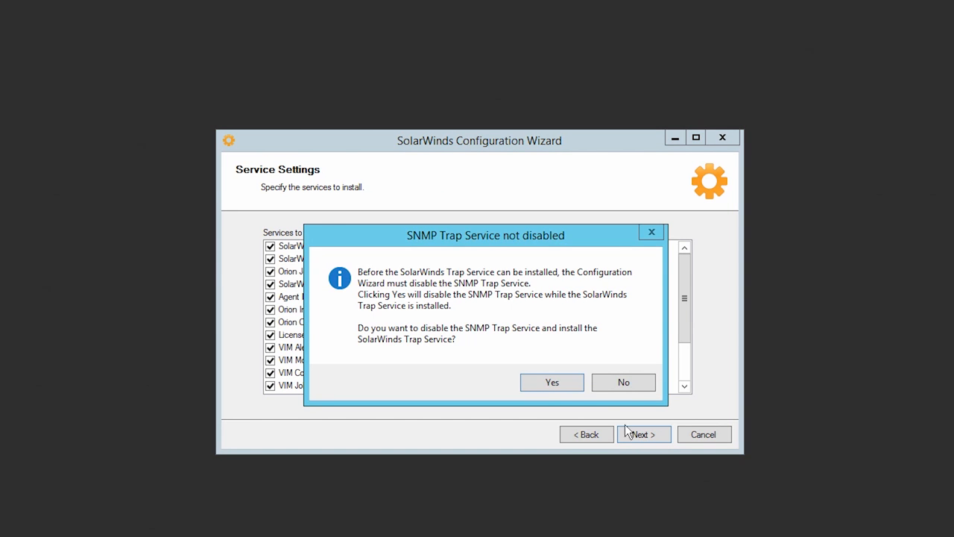
{"action": "left_click", "coordinate": [552, 382]}
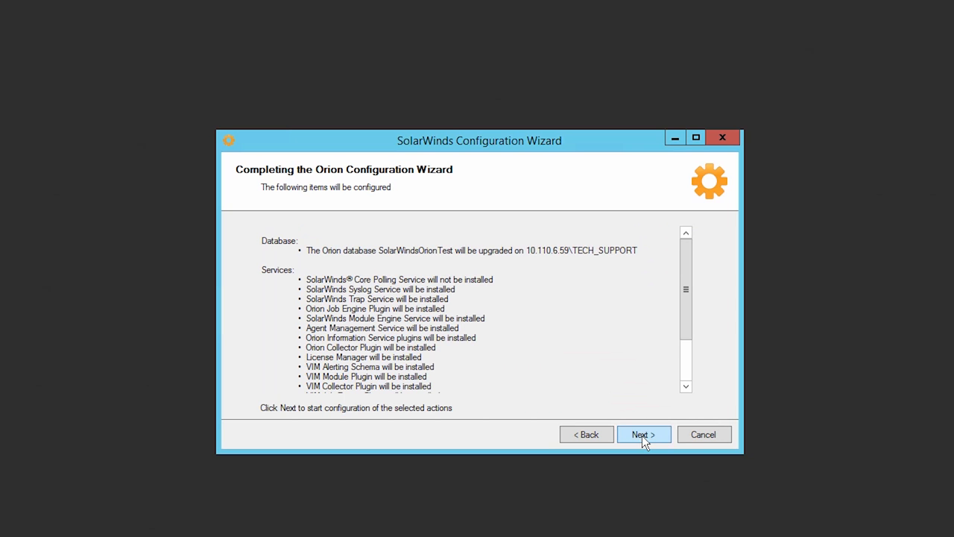
{"action": "left_click", "coordinate": [644, 434]}
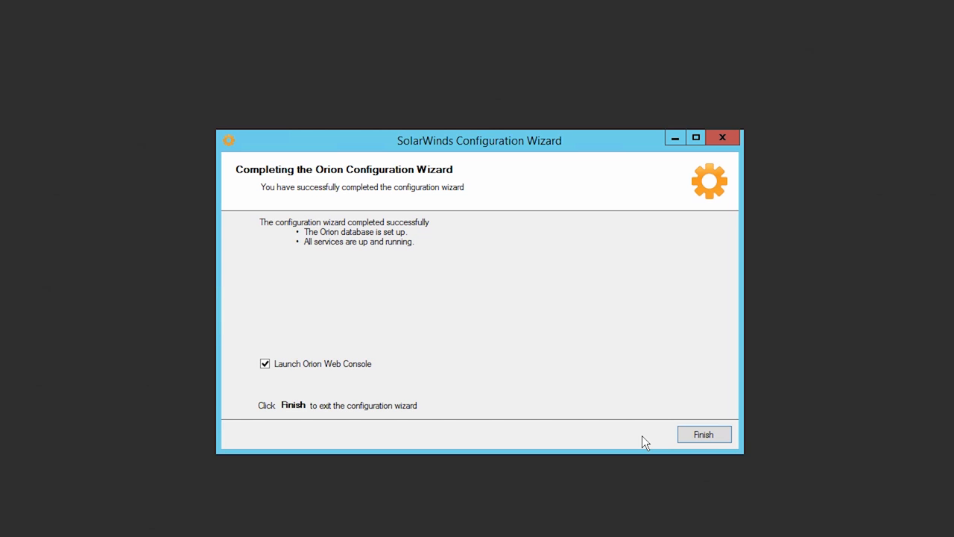
{"action": "left_click", "coordinate": [704, 434]}
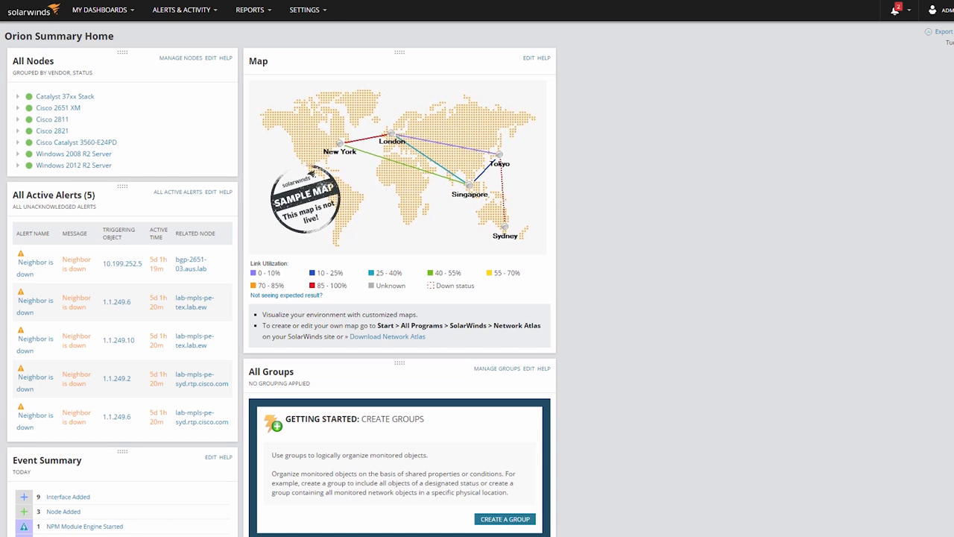
Go to Settings > Manage Nodes in the Orion web console
{"action": "left_click", "coordinate": [308, 9]}
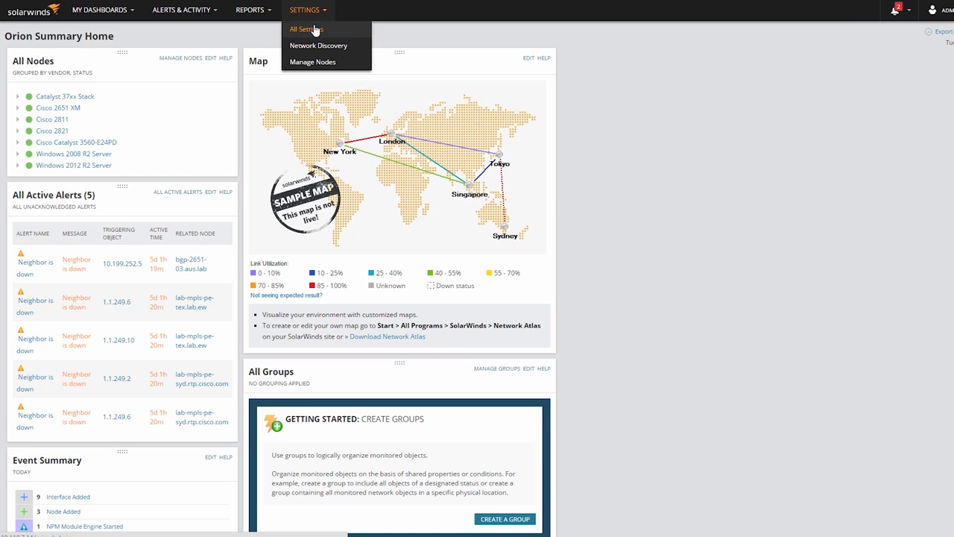
{"action": "mouse_move", "coordinate": [313, 61]}
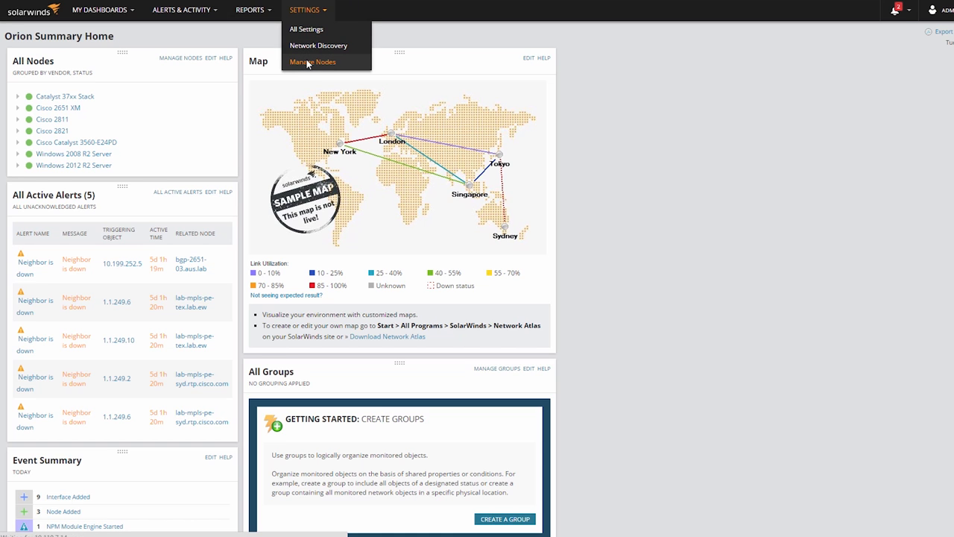
{"action": "left_click", "coordinate": [313, 61]}
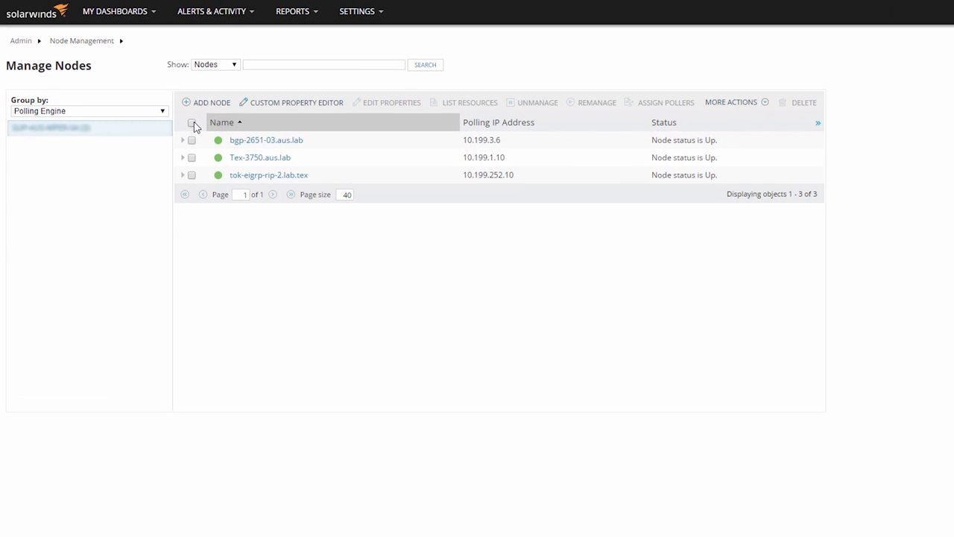
Move all three nodes to the Additional polling engine via More Actions > Change Polling Engine
{"action": "left_click", "coordinate": [190, 122]}
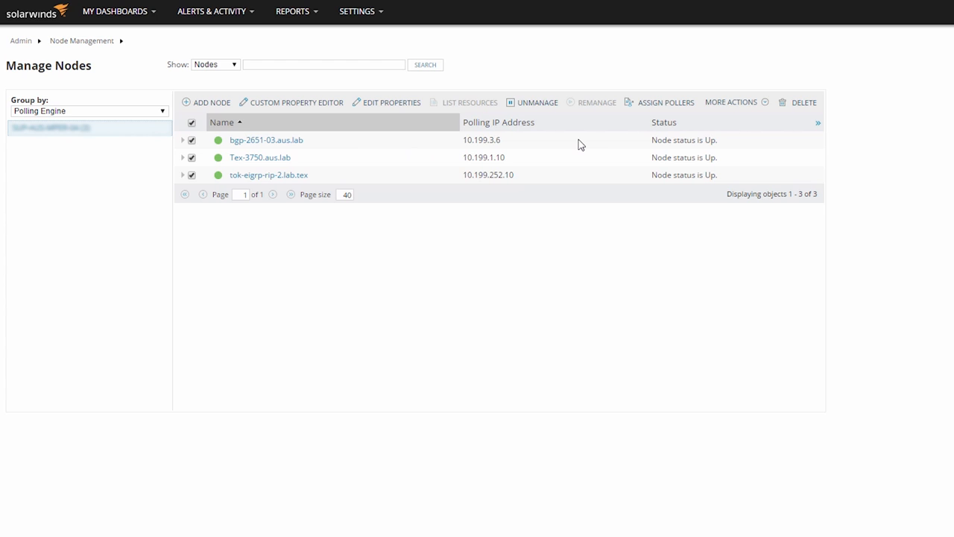
{"action": "left_click", "coordinate": [730, 101]}
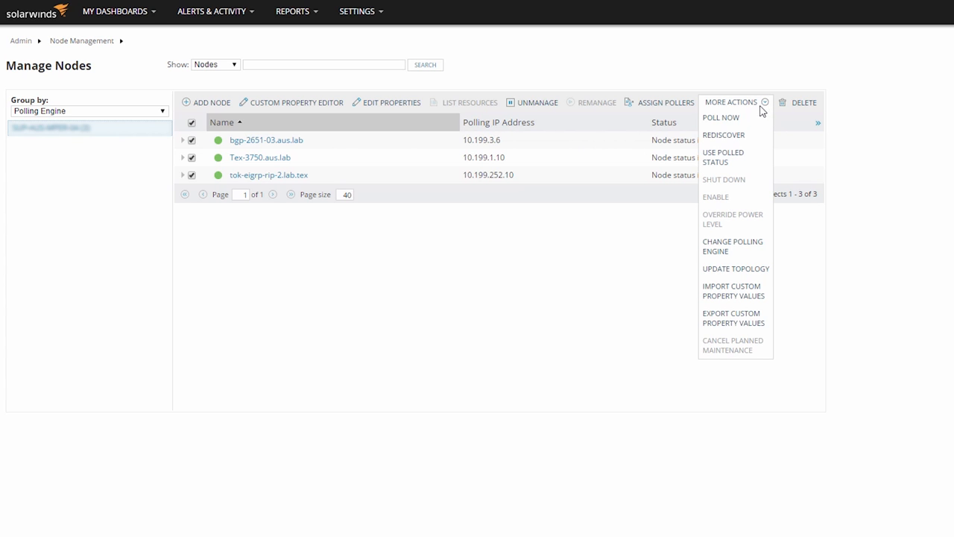
{"action": "mouse_move", "coordinate": [734, 246]}
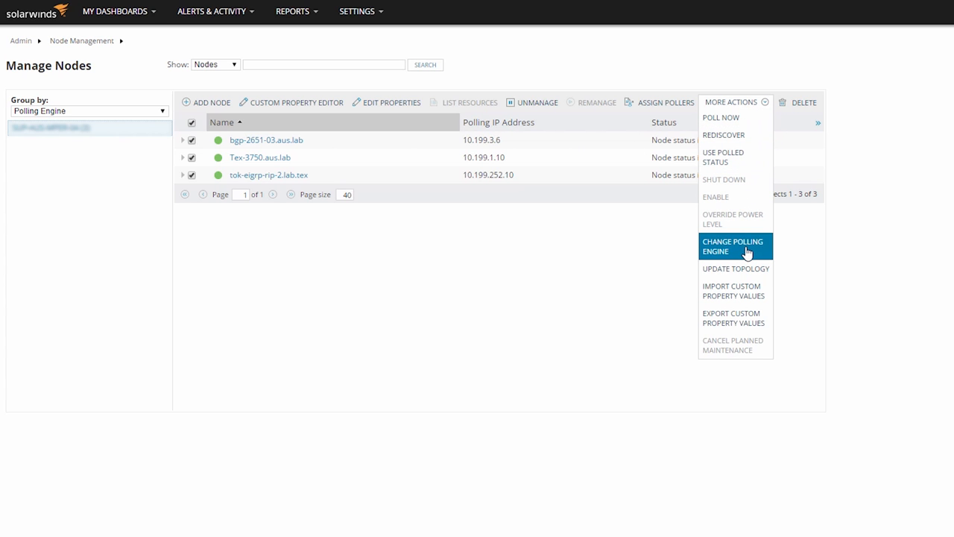
{"action": "left_click", "coordinate": [734, 246]}
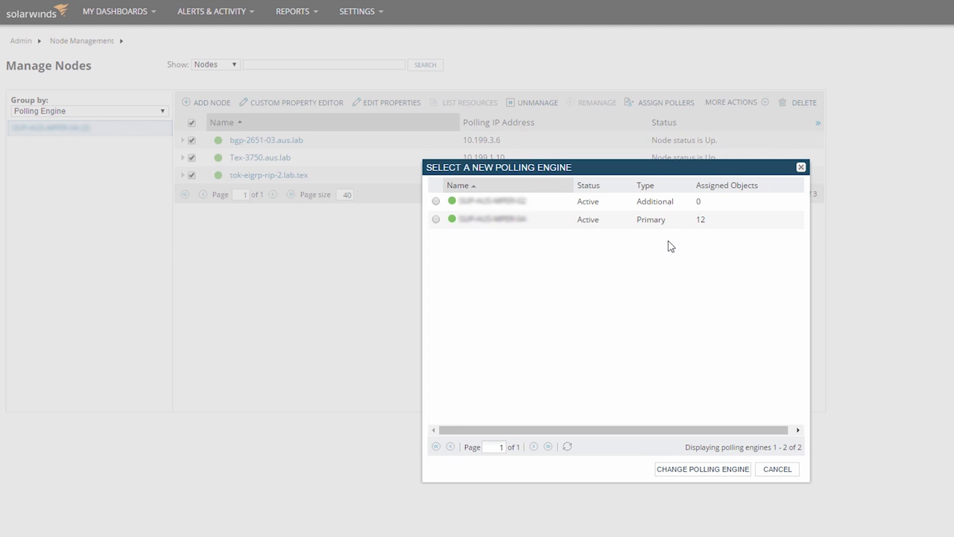
{"action": "left_click", "coordinate": [435, 202]}
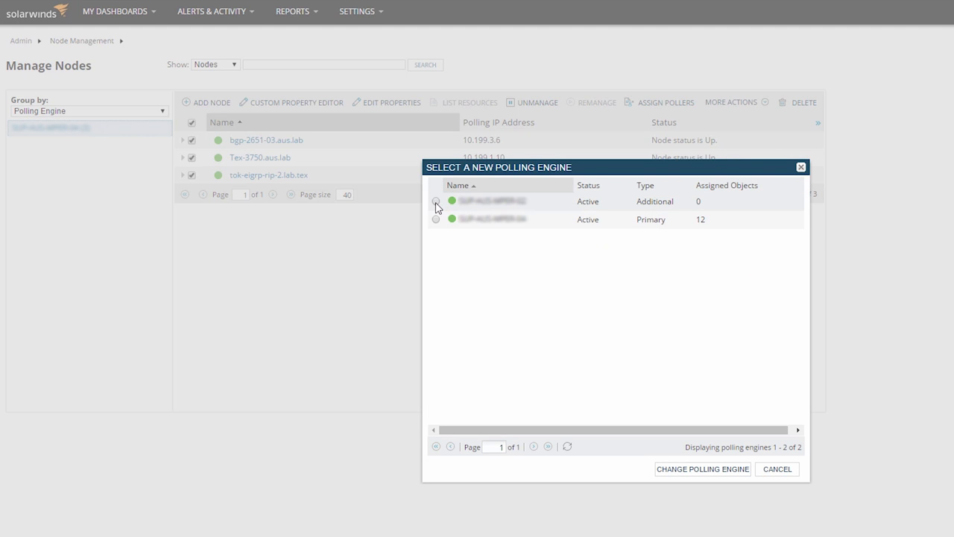
{"action": "left_click", "coordinate": [436, 201]}
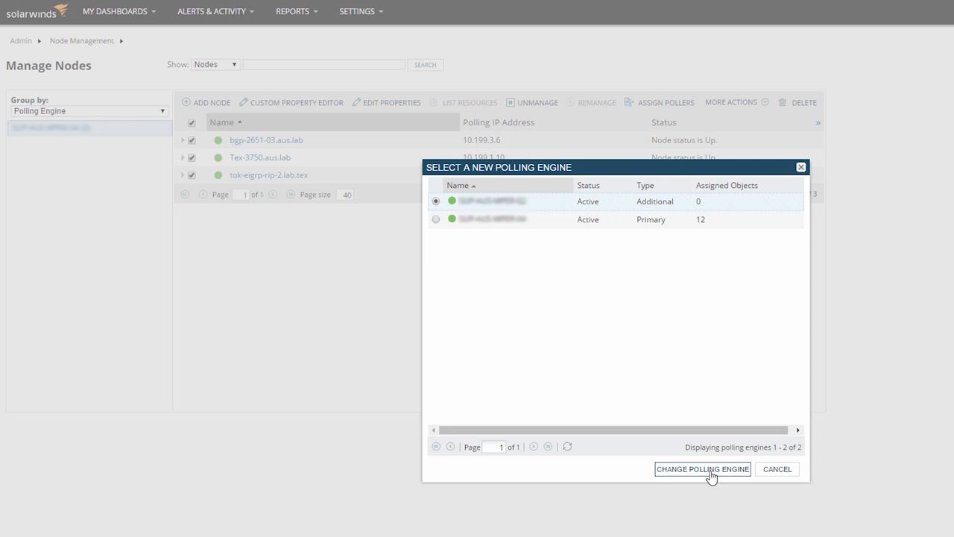
{"action": "left_click", "coordinate": [702, 468]}
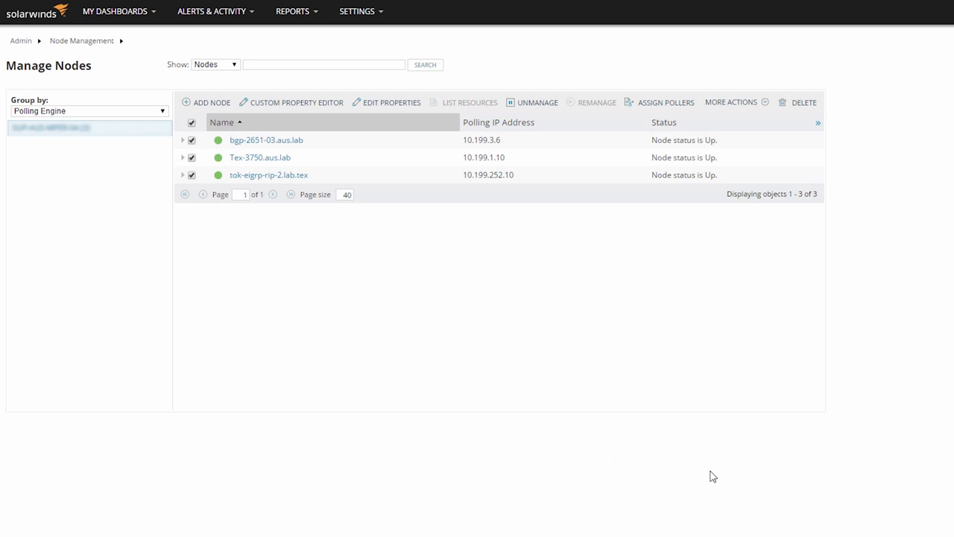